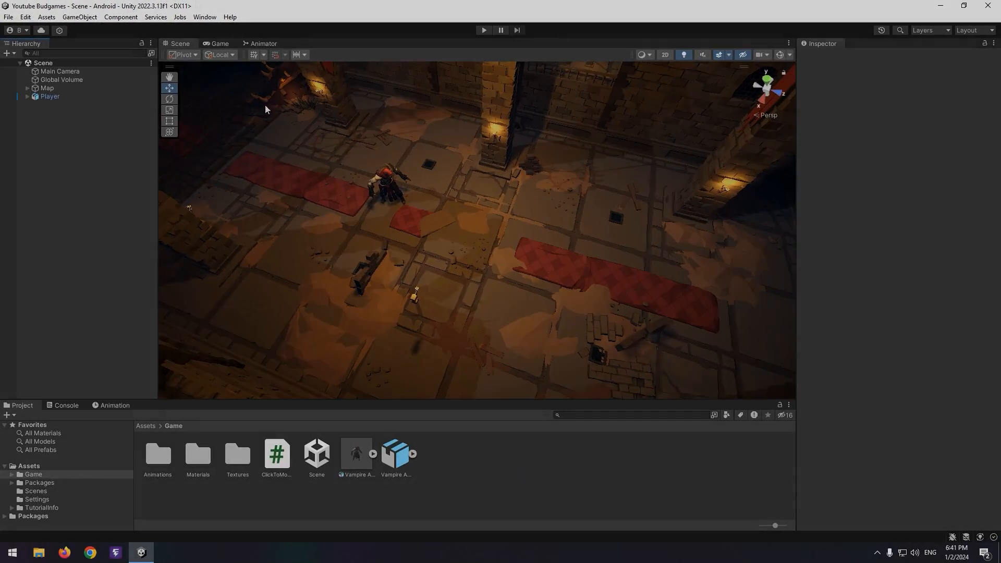
Step: Open the Package Manager from the Window menu to list Unity Registry packages
{"action": "left_click", "coordinate": [204, 17]}
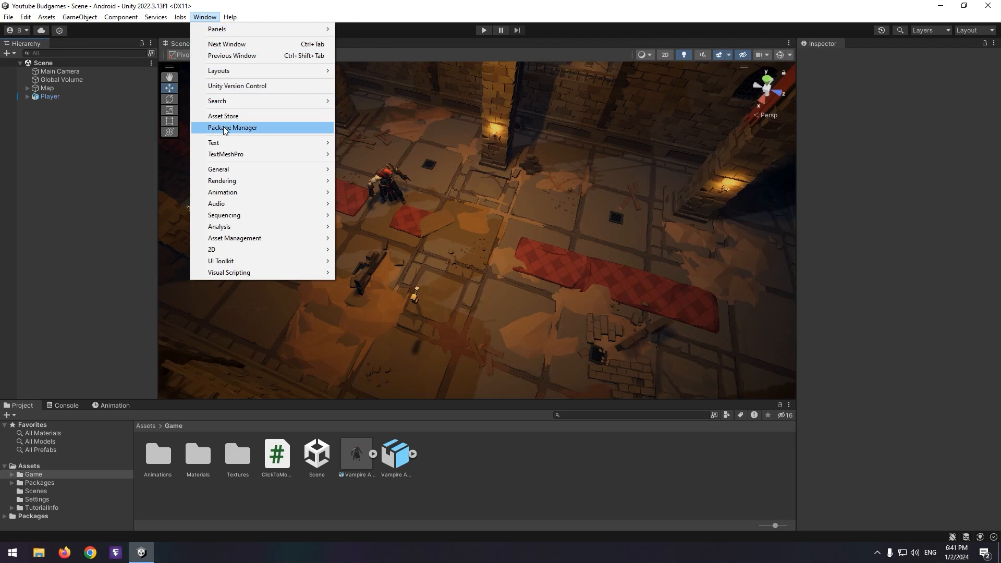
{"action": "left_click", "coordinate": [232, 127]}
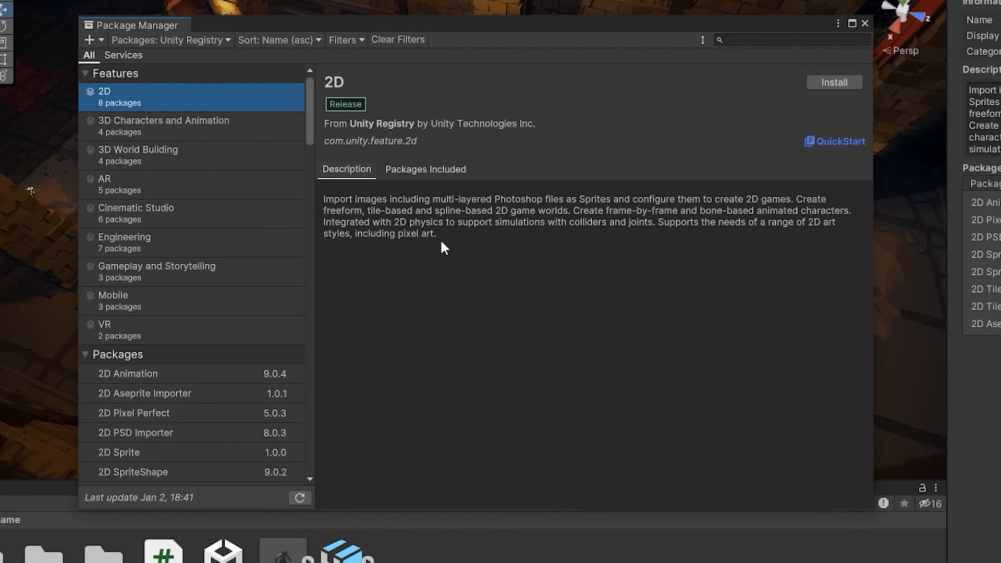